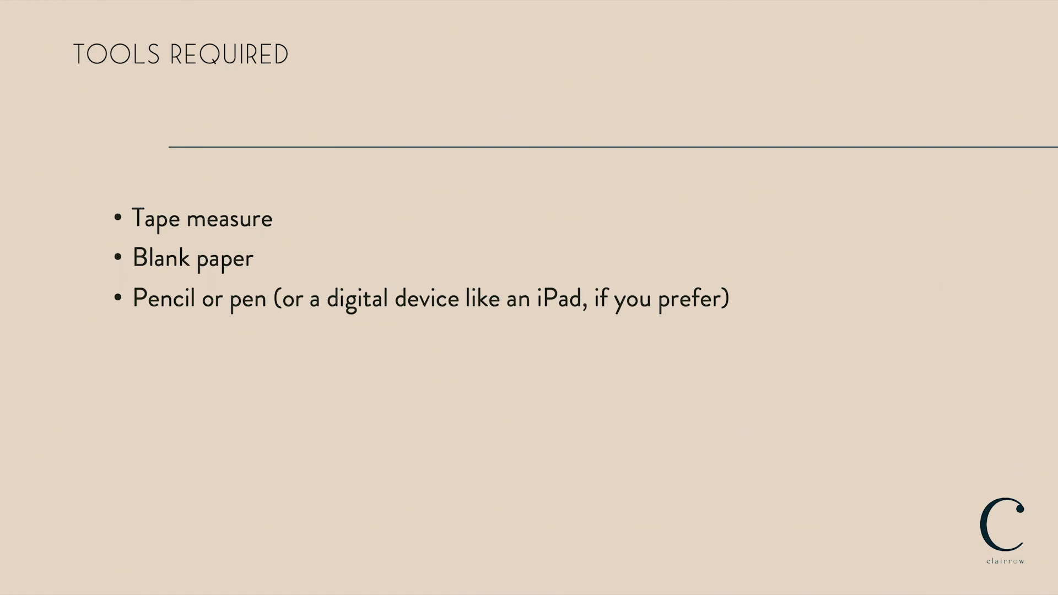
{"action": "type", "text": "Stepstool"}
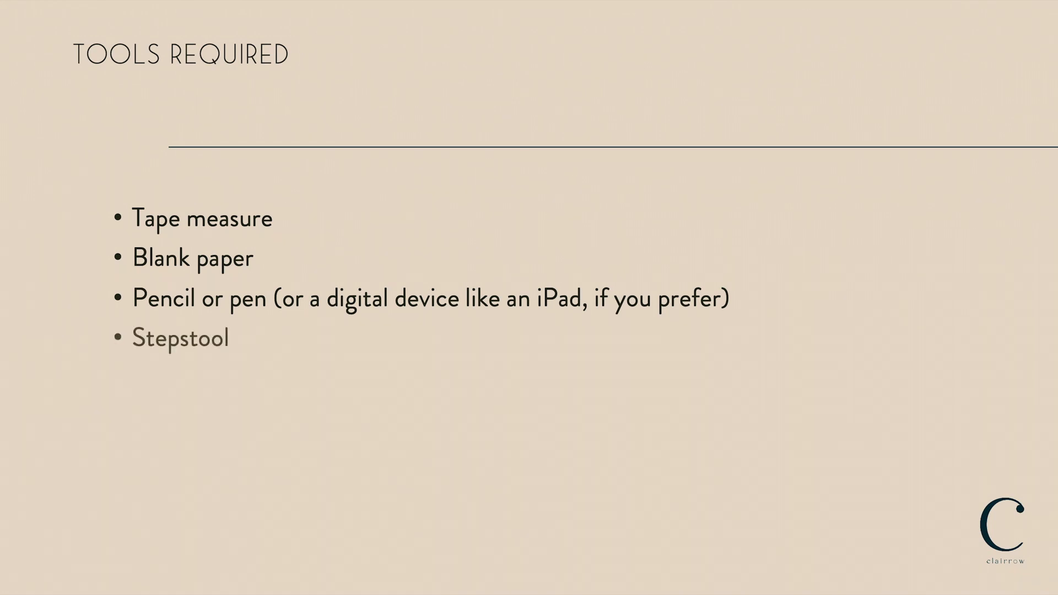